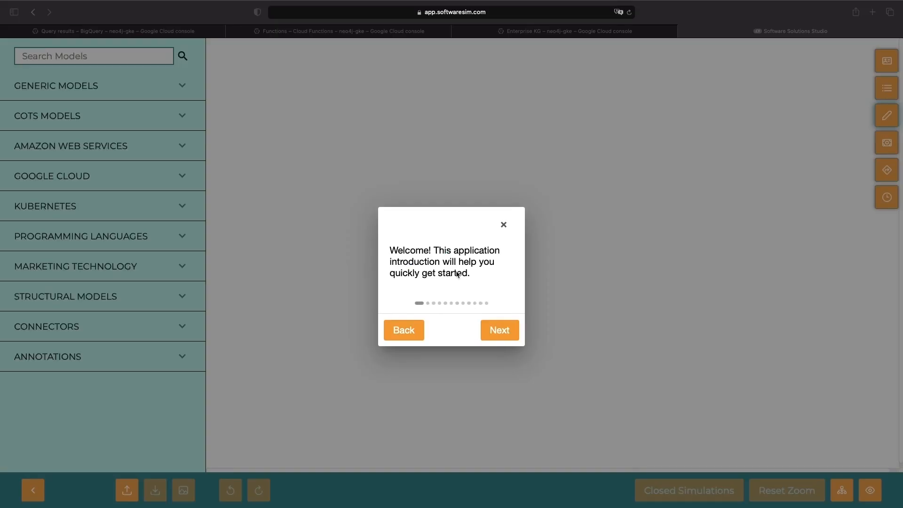
Dismiss the Software Solutions Studio welcome introduction
click(503, 224)
text(api)
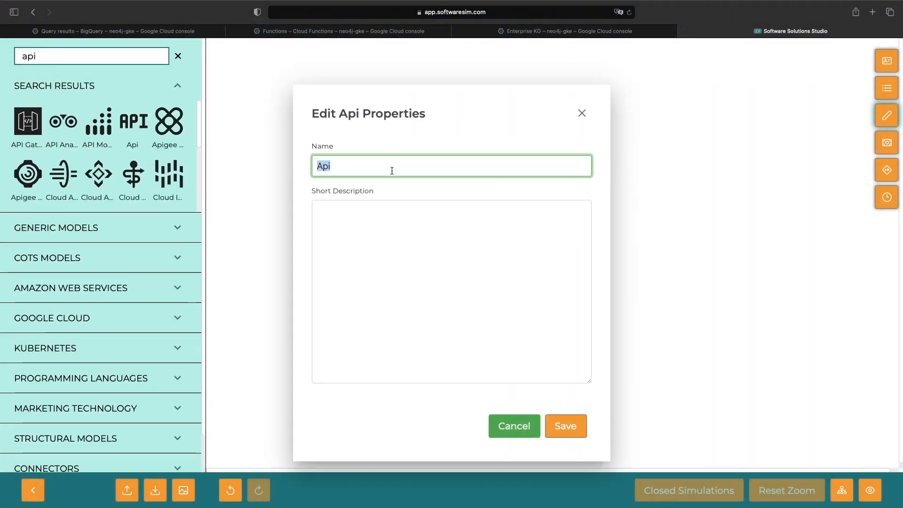
Add a Cloud Shell card described as 'Curl call to demonstrate the REST API' and save
right_click(475, 182)
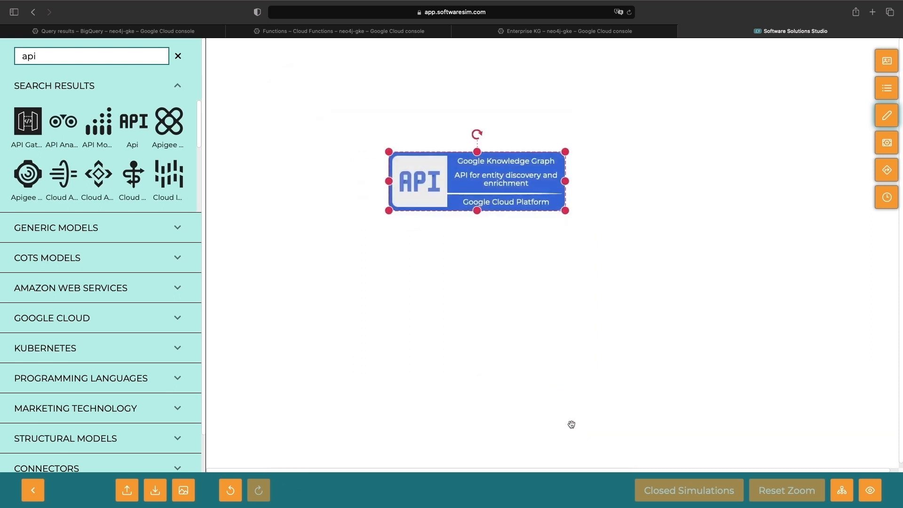
text(cloud shell)
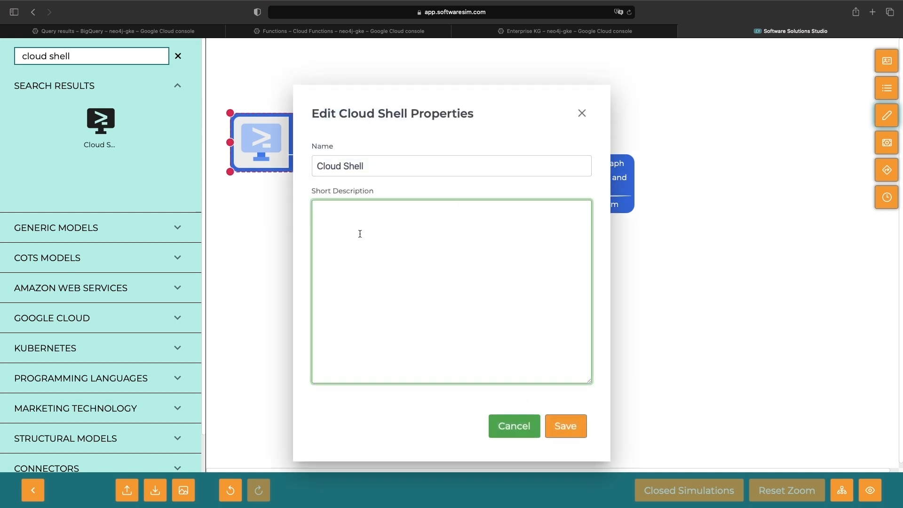
text(Curl call to)
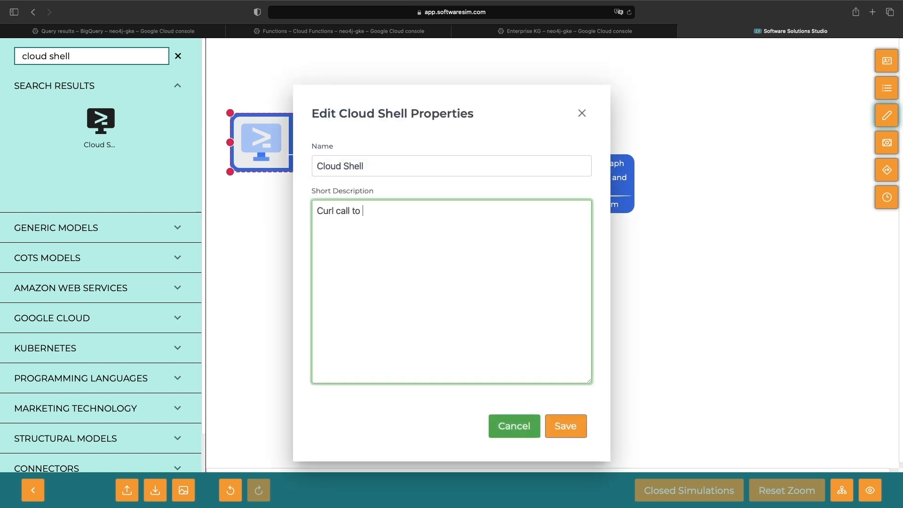
text(demonstrate the r)
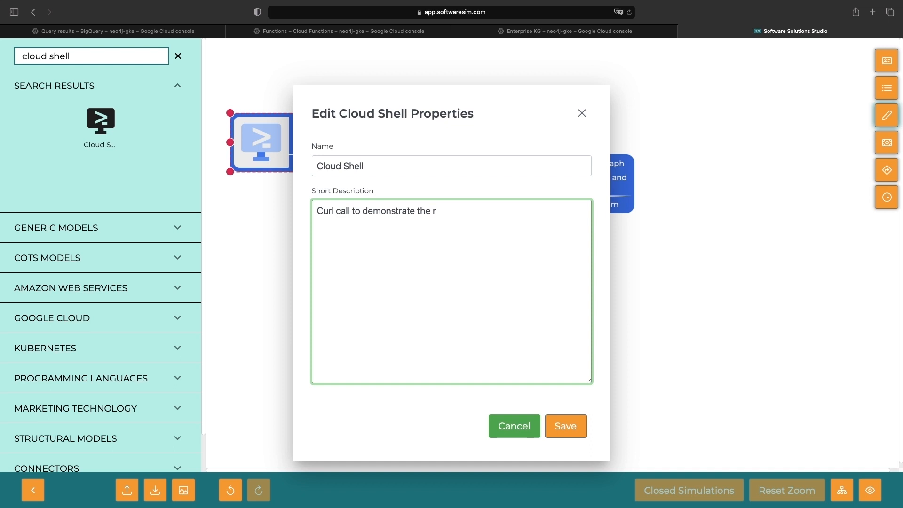
text(REST API)
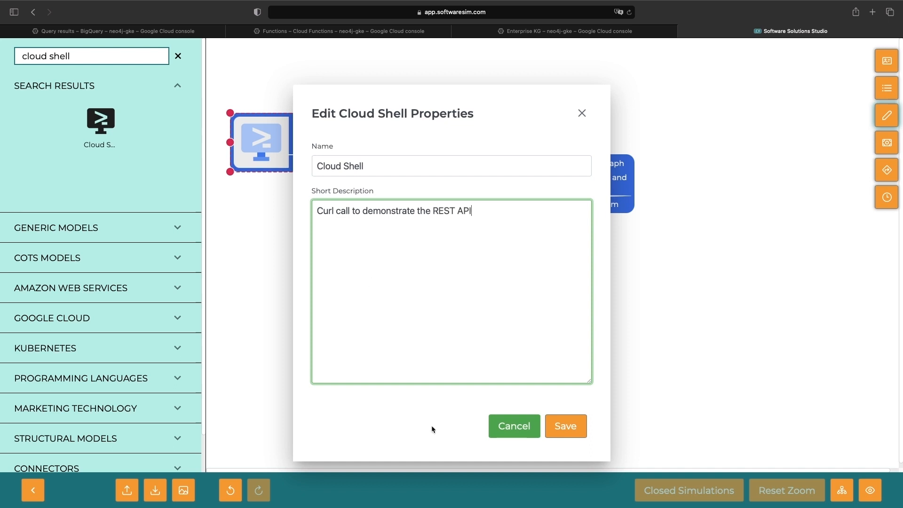
click(565, 426)
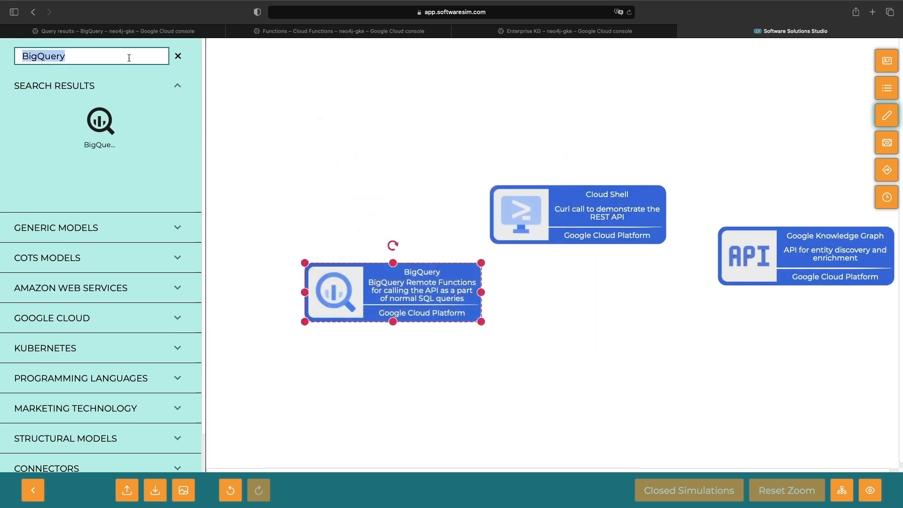
Add a Cloud Functions card and save its edited description
text(cloud func)
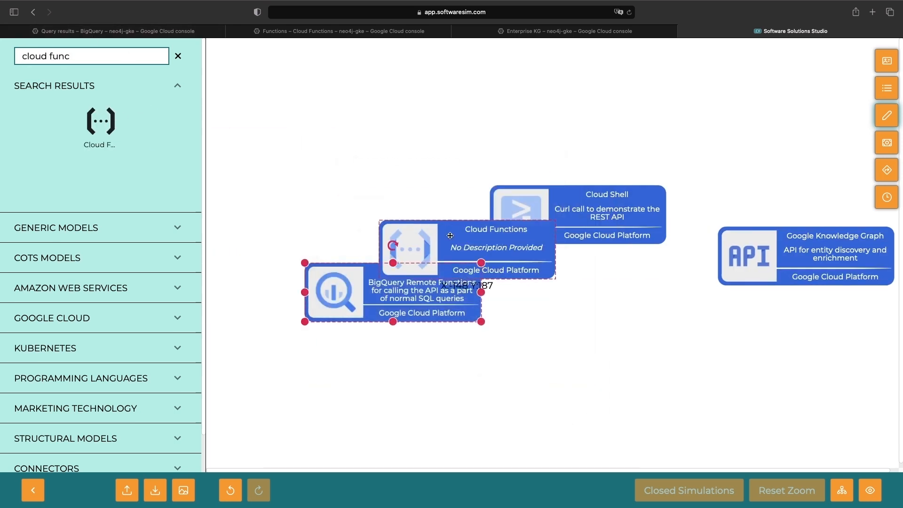
right_click(553, 302)
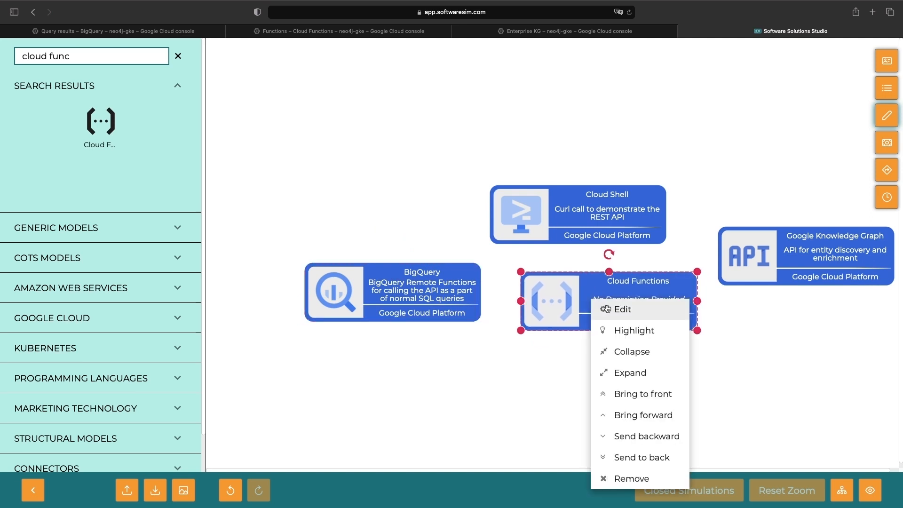
click(622, 309)
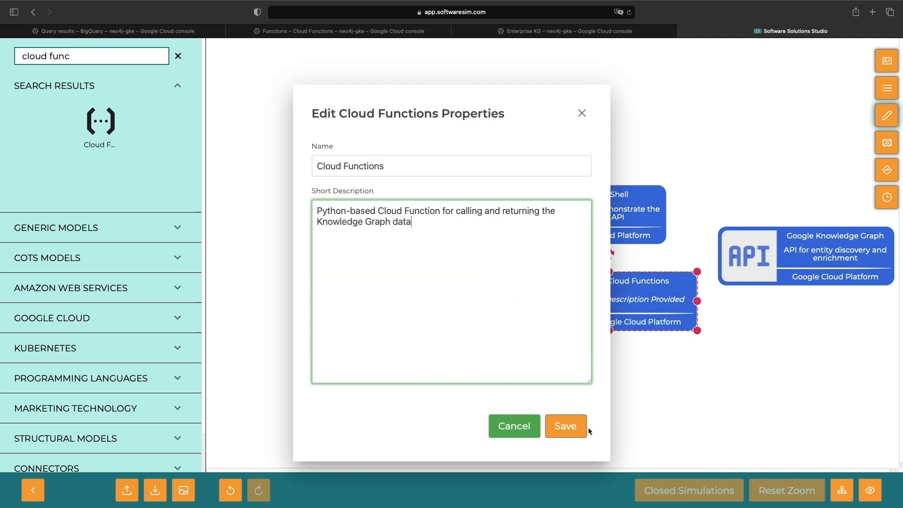
click(564, 426)
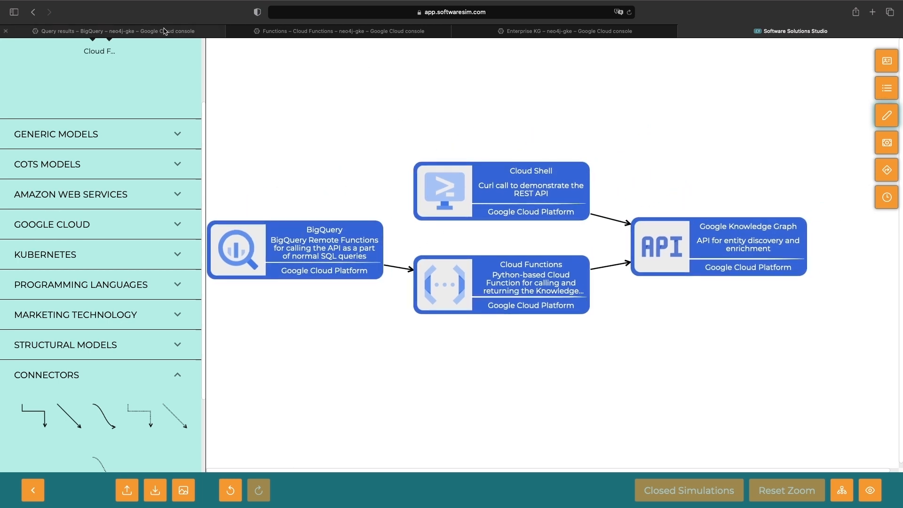
mouse_move(118, 31)
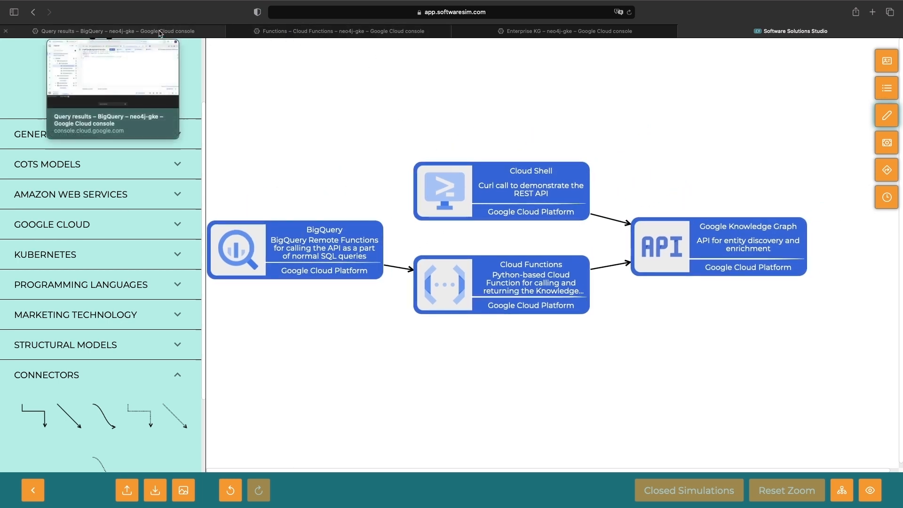
Enter a curl GET search for neo4j against the Enterprise Knowledge Graph API in Cloud Shell
click(113, 30)
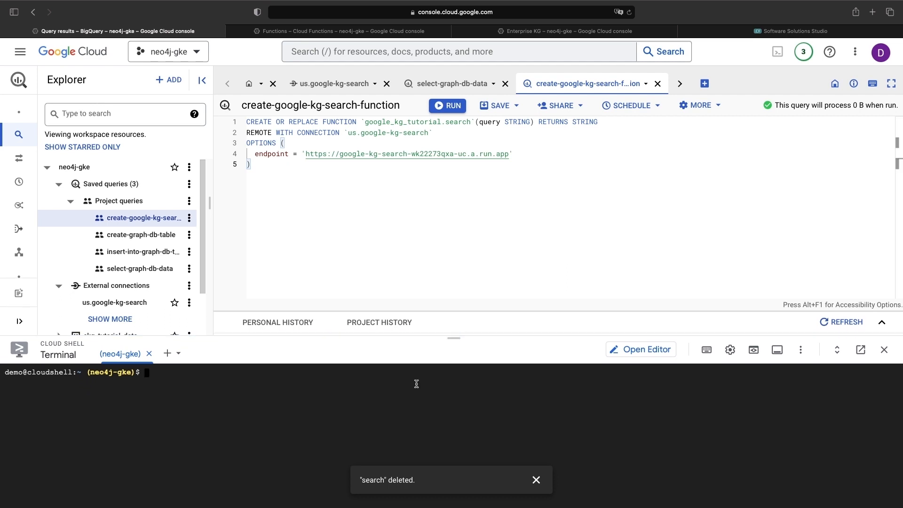
text(curl -X GET -H "Authorization: Bearer $(gcloud auth print-access-token)" "https://enterpriseknowledgegraph.googleapis.com/v1/projects/neo4j-gke/locations/global/cloudKnowledgeGraphEntities:Search?query=neo4j&limit=)
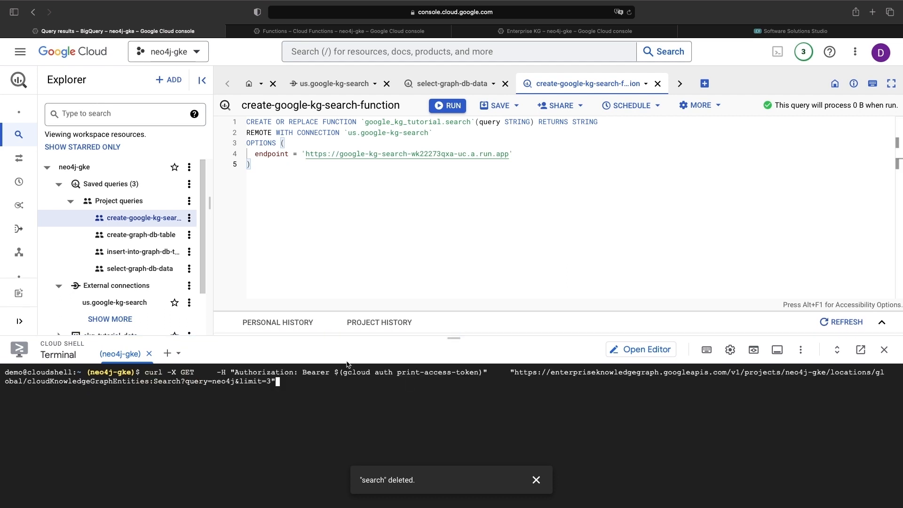
mouse_move(565, 370)
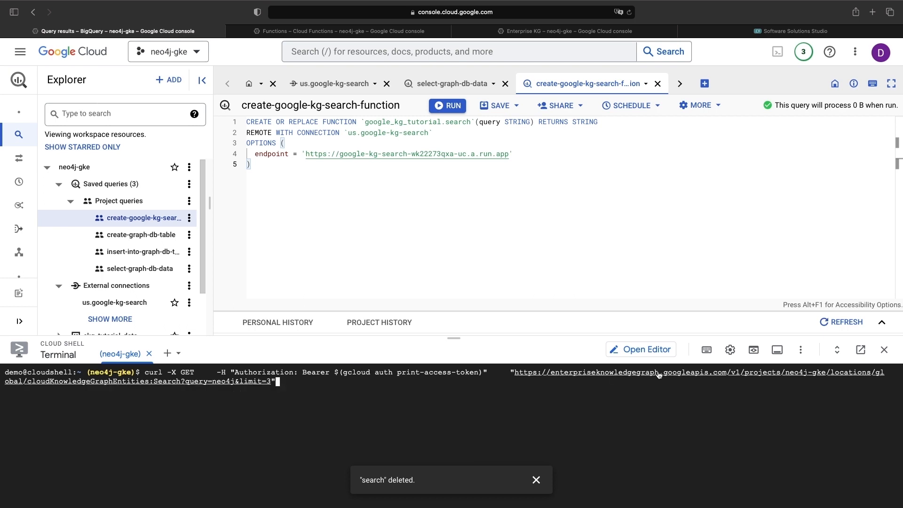
mouse_move(677, 375)
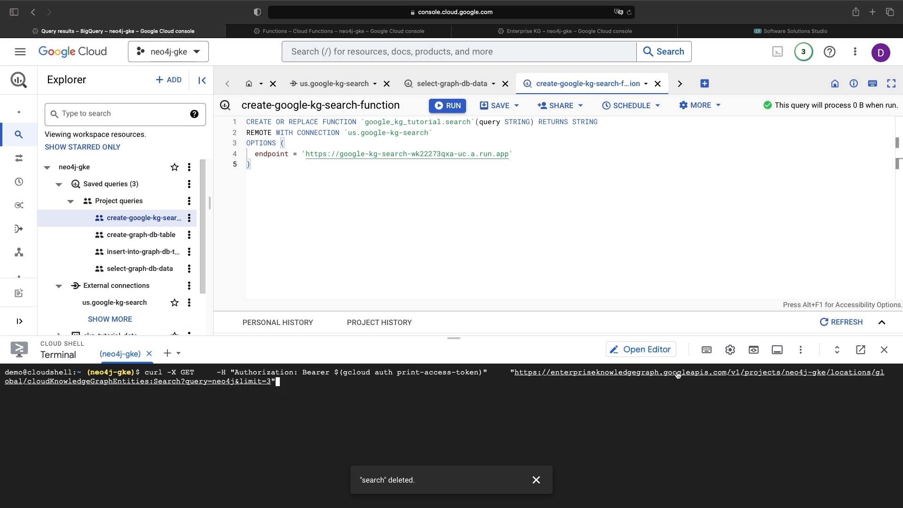
mouse_move(102, 387)
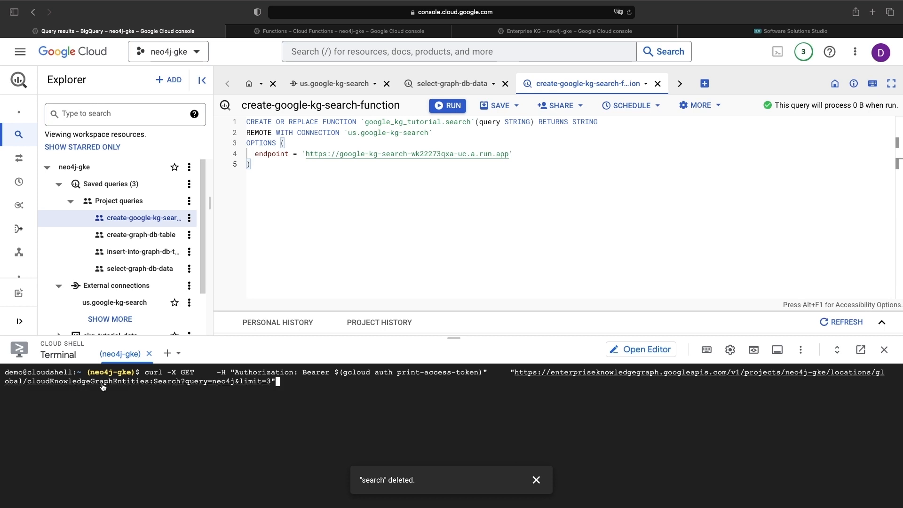
mouse_move(203, 388)
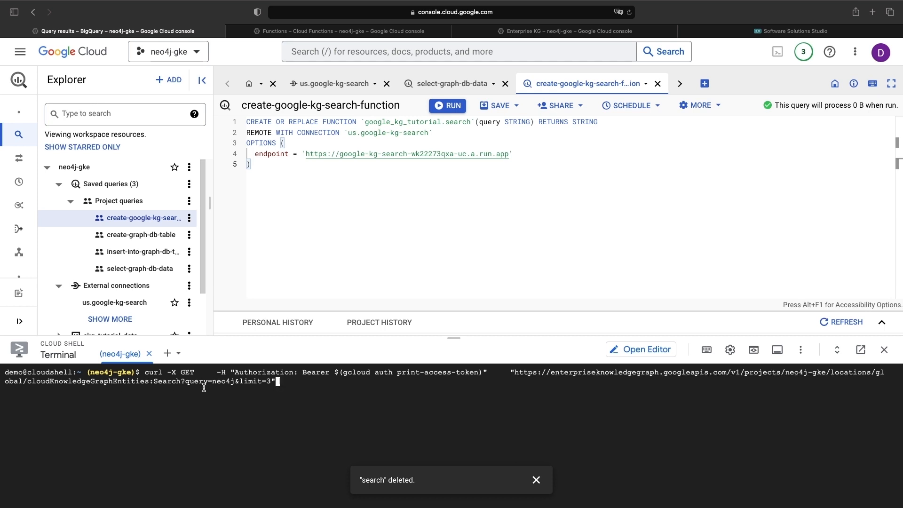
mouse_move(237, 385)
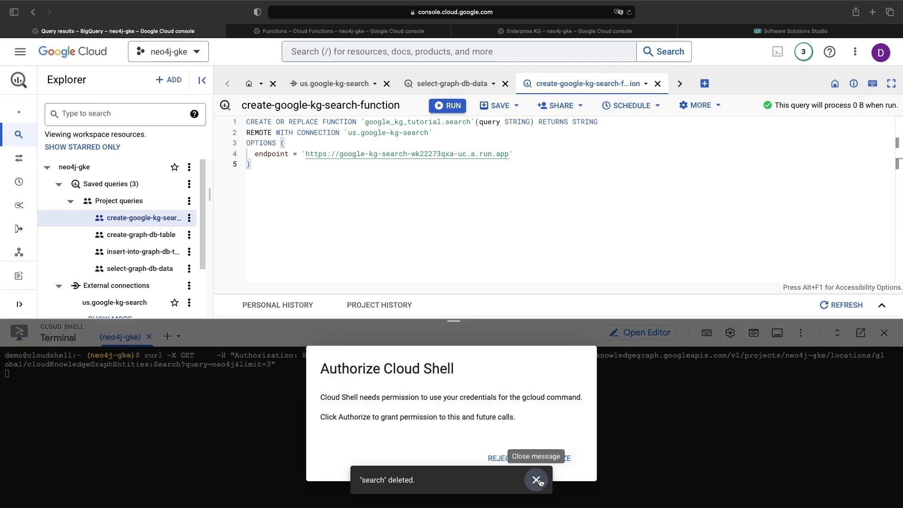
Authorize Cloud Shell, run the curl search, and scroll through the Neo4j JSON output
click(536, 479)
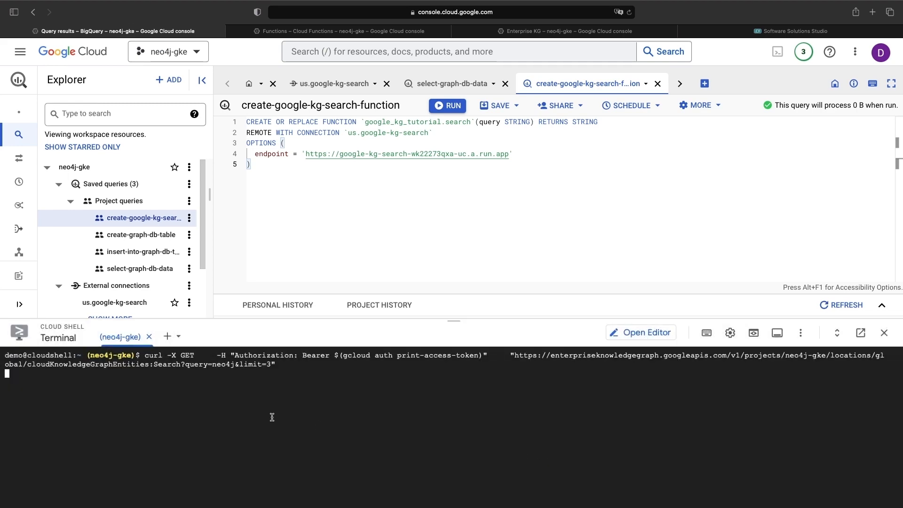
key(Enter)
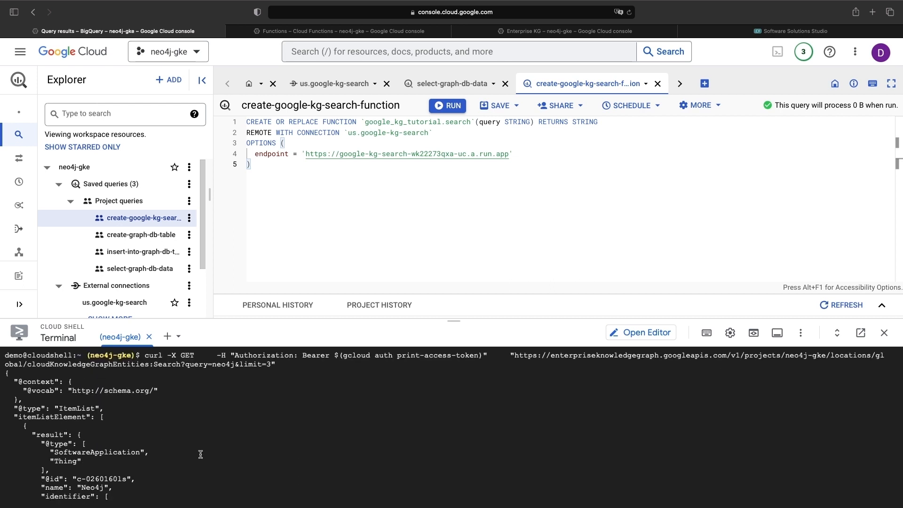
scroll(down, 3)
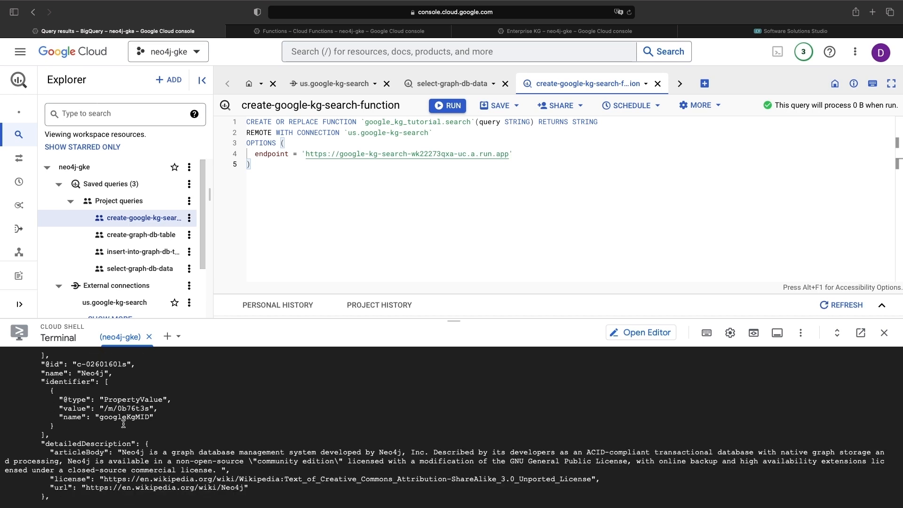
scroll(down, 3)
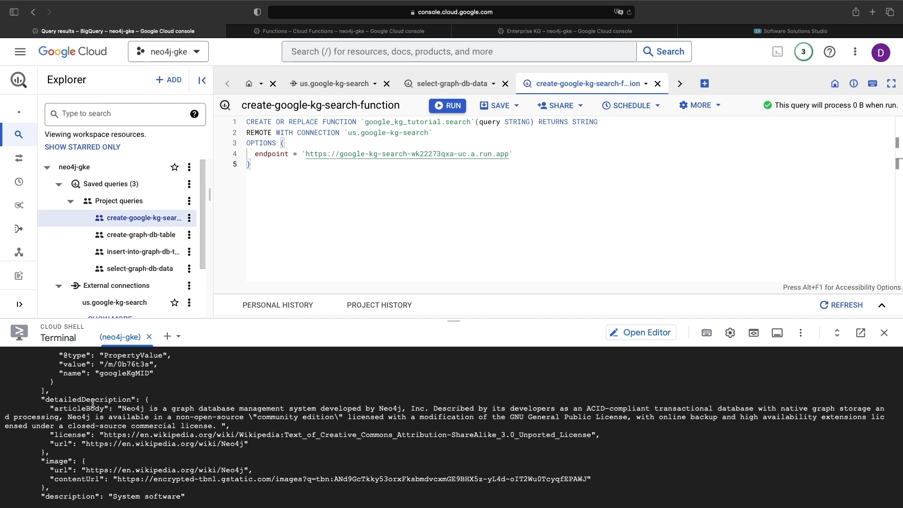
scroll(down, 3)
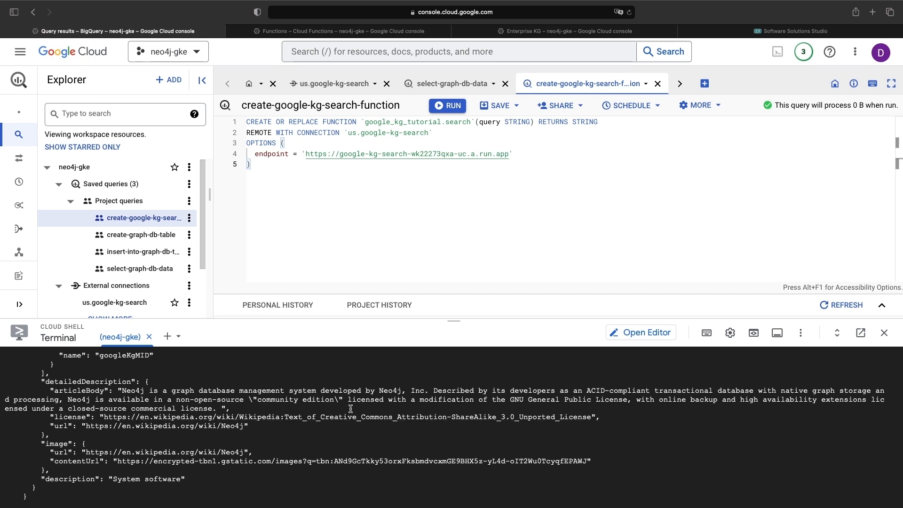
scroll(down, 3)
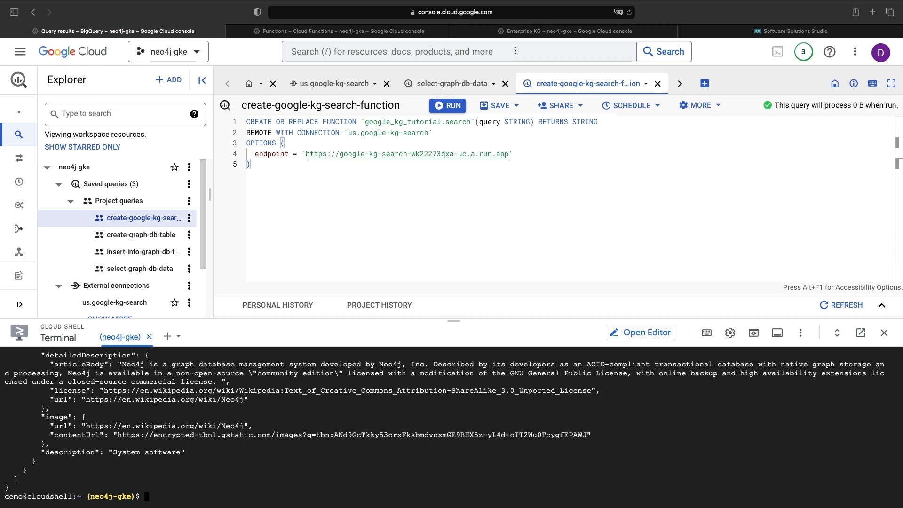
Search Enterprise KG for neo4j and review the Neo4j result
click(565, 31)
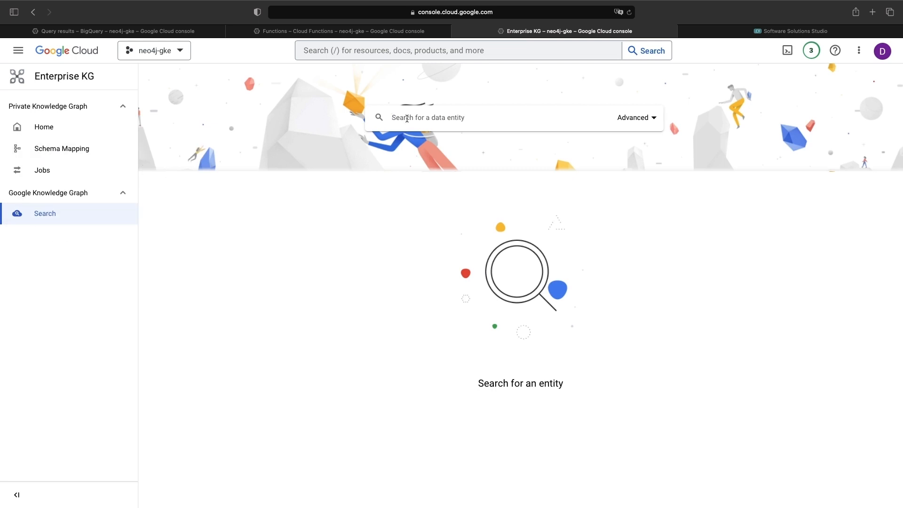
text(neo4j)
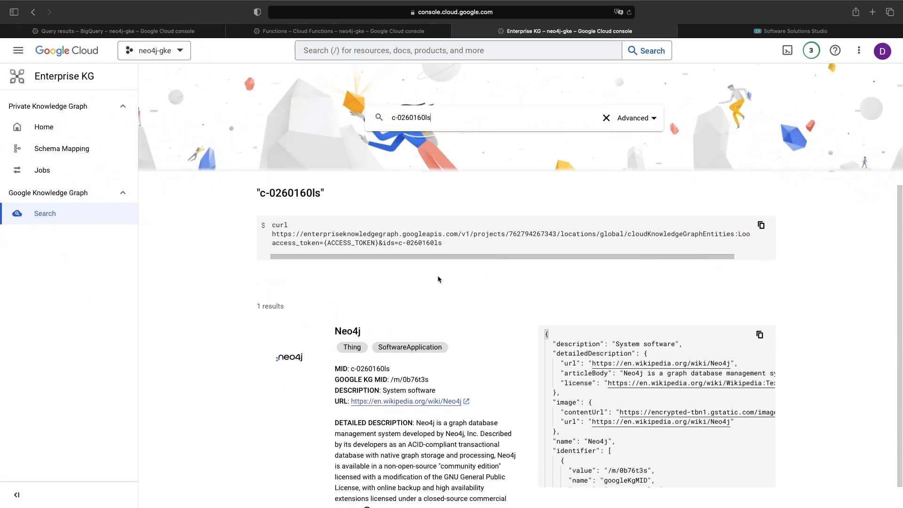
scroll(down, 3)
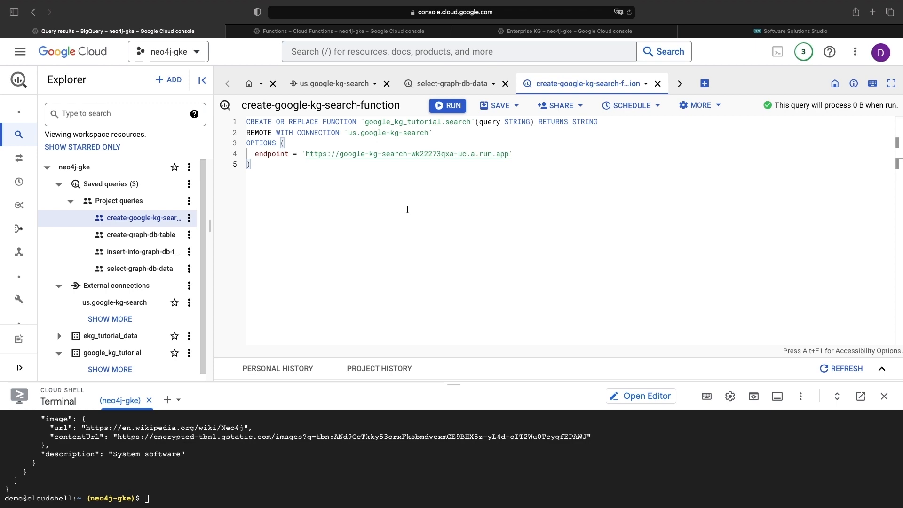
Open the google-kg-search Cloud Function's source code and scroll through main.py
click(342, 31)
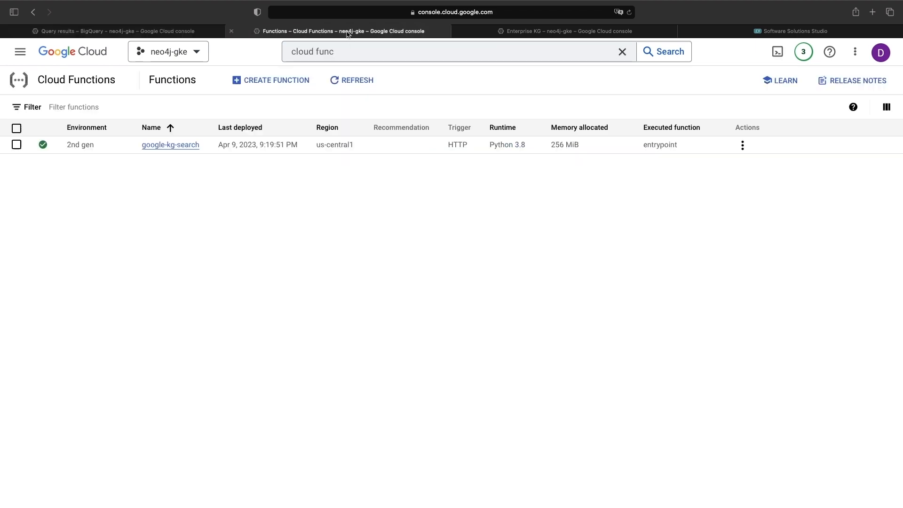
click(170, 144)
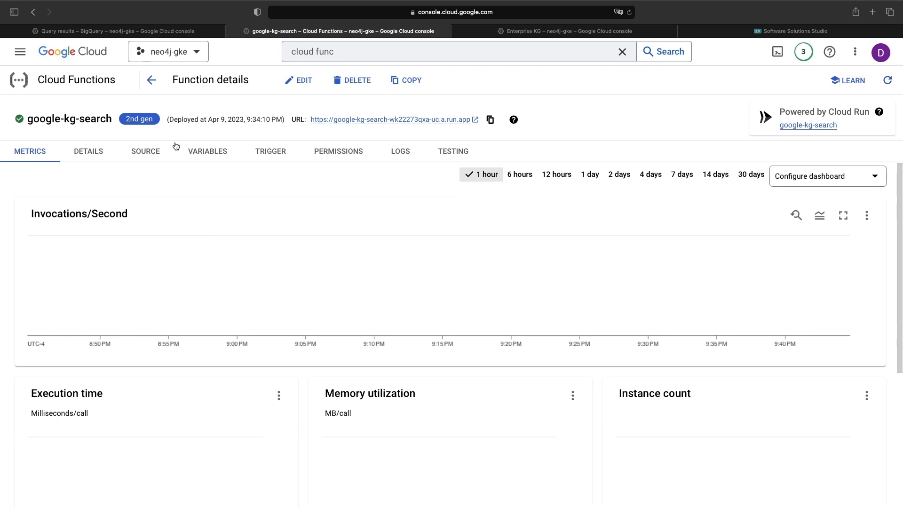
click(145, 151)
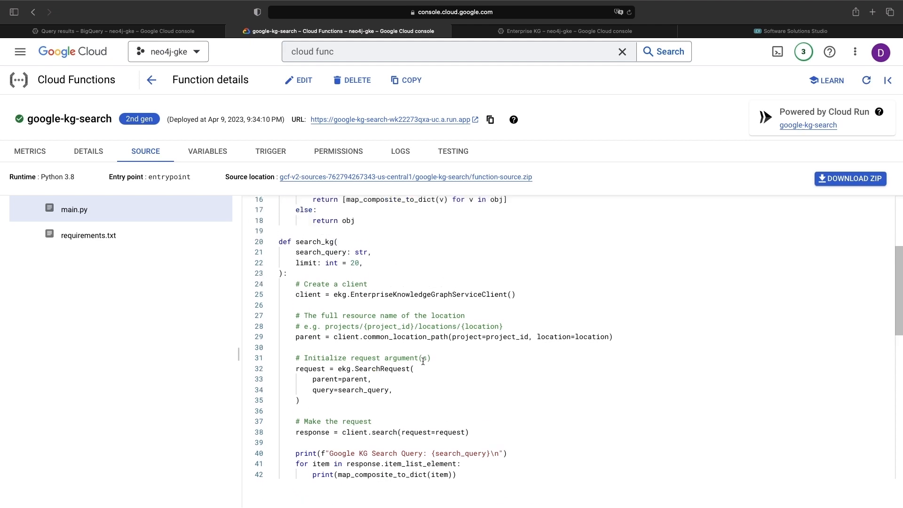
scroll(down, 3)
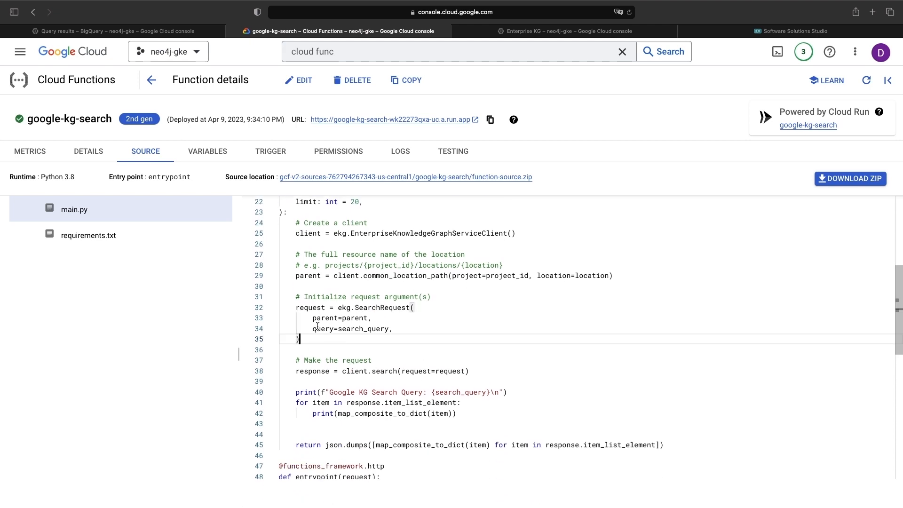
mouse_move(382, 372)
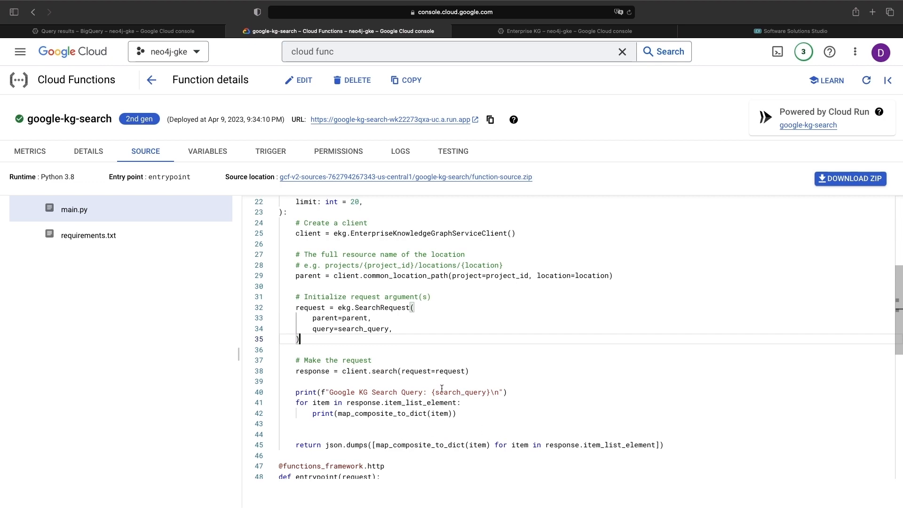
scroll(up, 3)
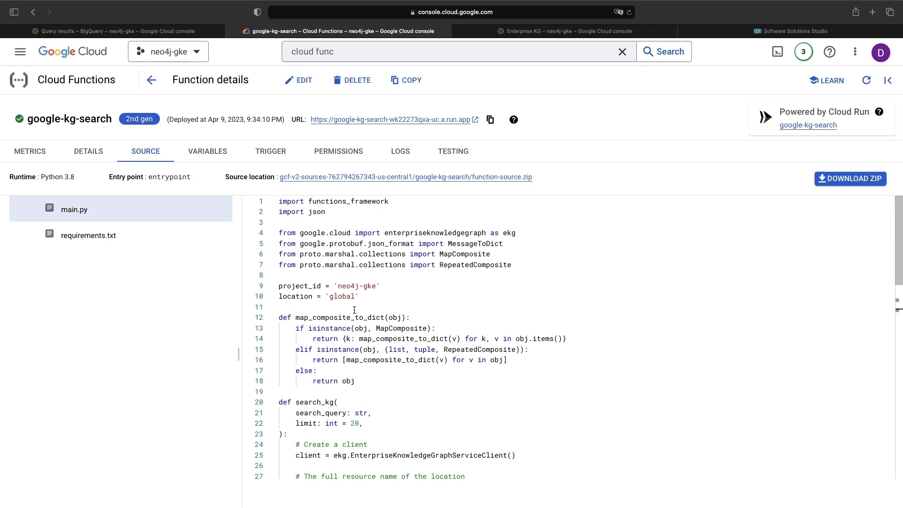
mouse_move(406, 393)
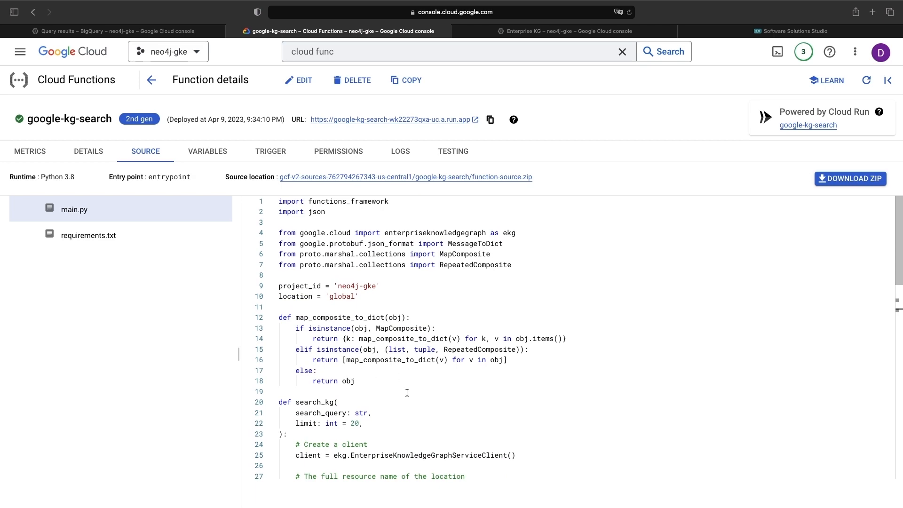
scroll(down, 3)
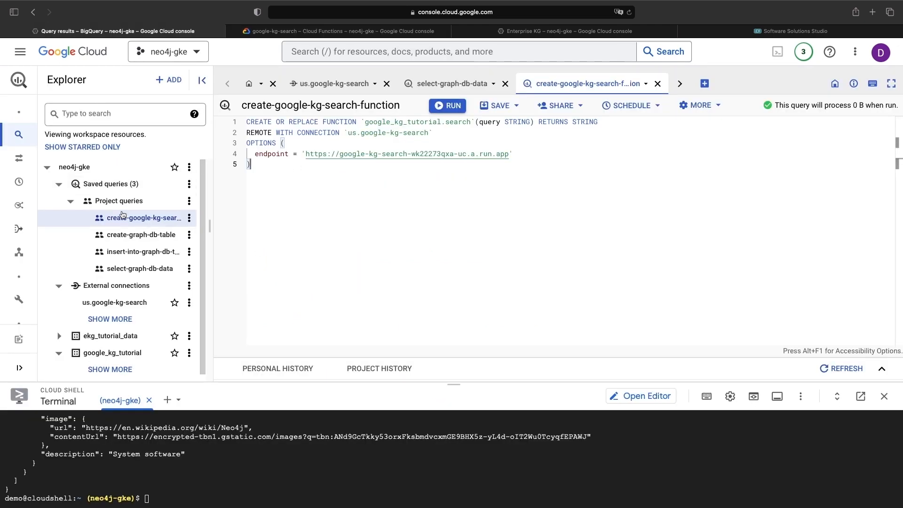
View the us.google-kg-search connection, then run the create-google-kg-search-function query
click(114, 303)
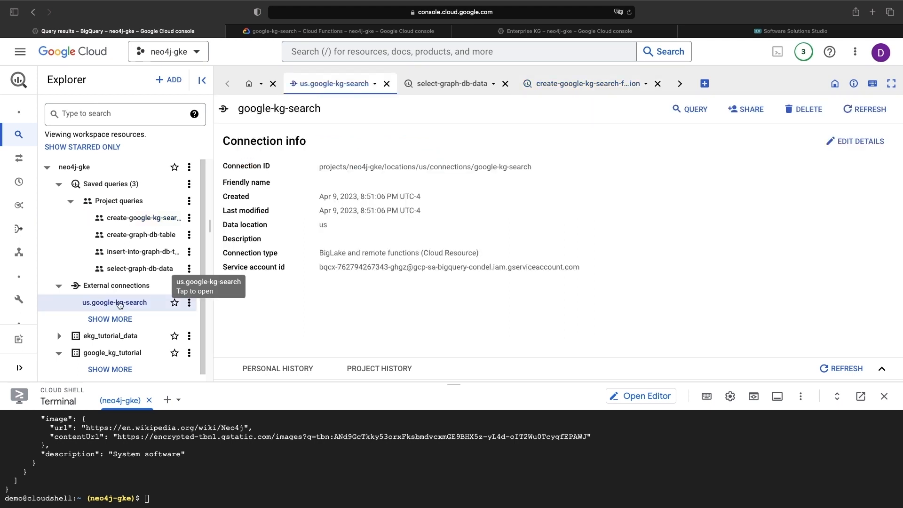
mouse_move(452, 161)
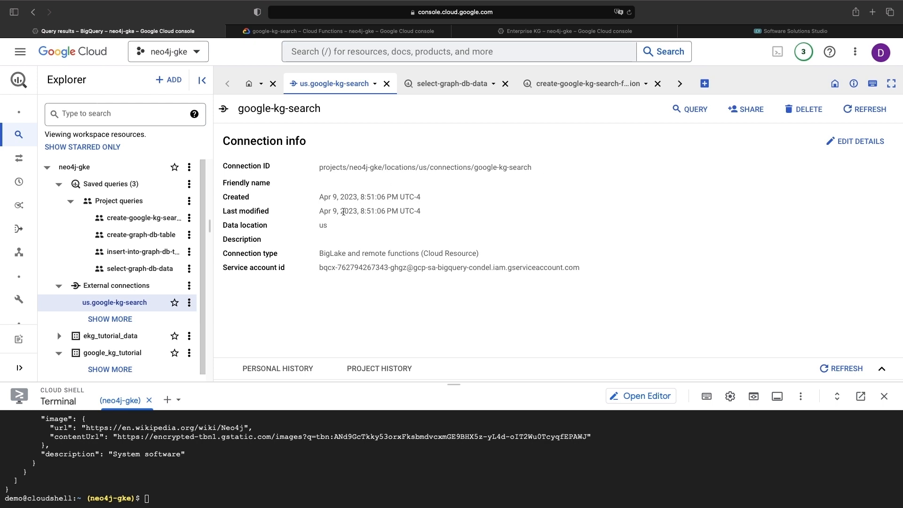
click(583, 83)
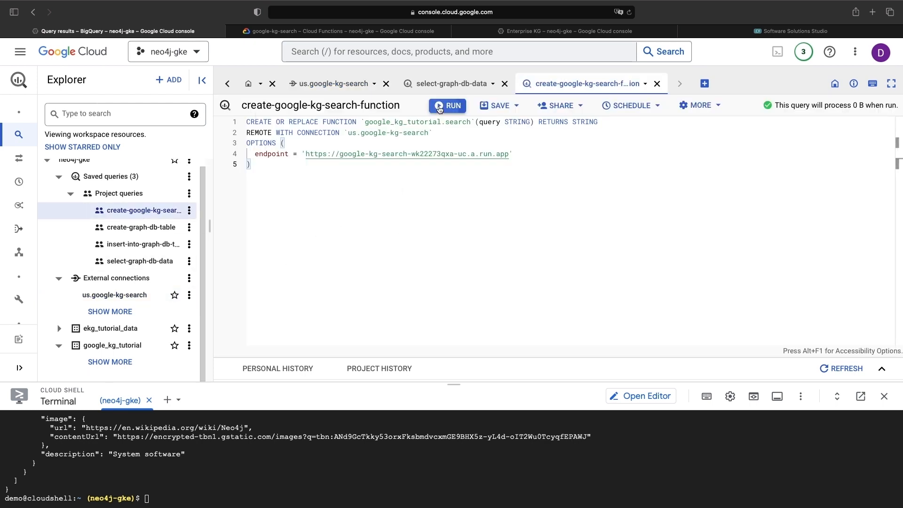
click(447, 105)
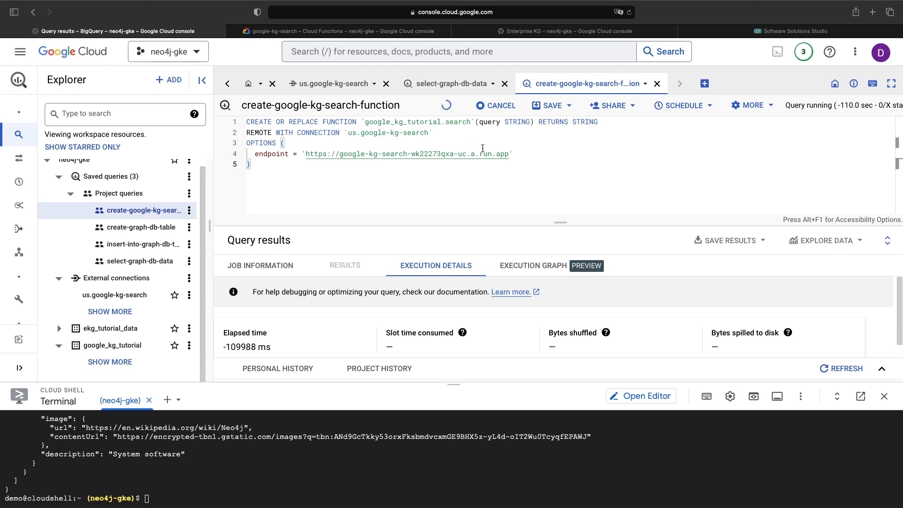
Check the google-kg-search function's invocation metrics and return to BigQuery
click(339, 30)
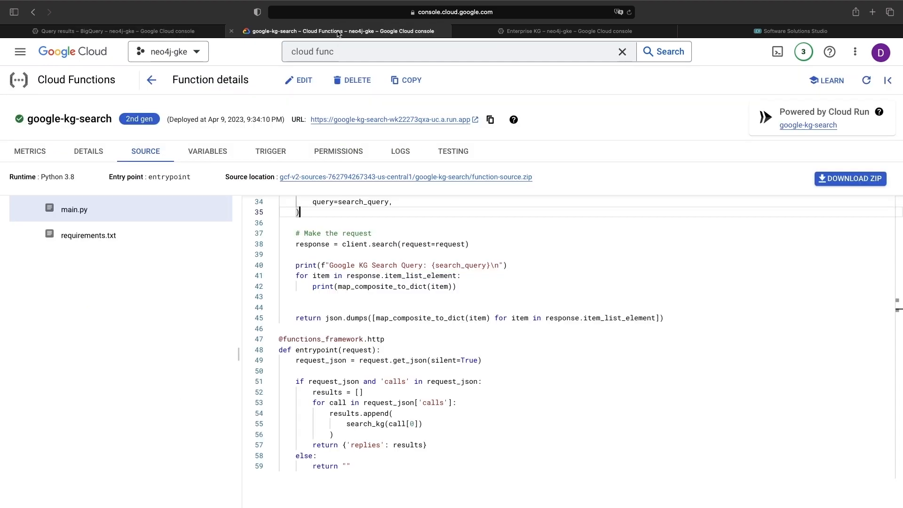
click(29, 151)
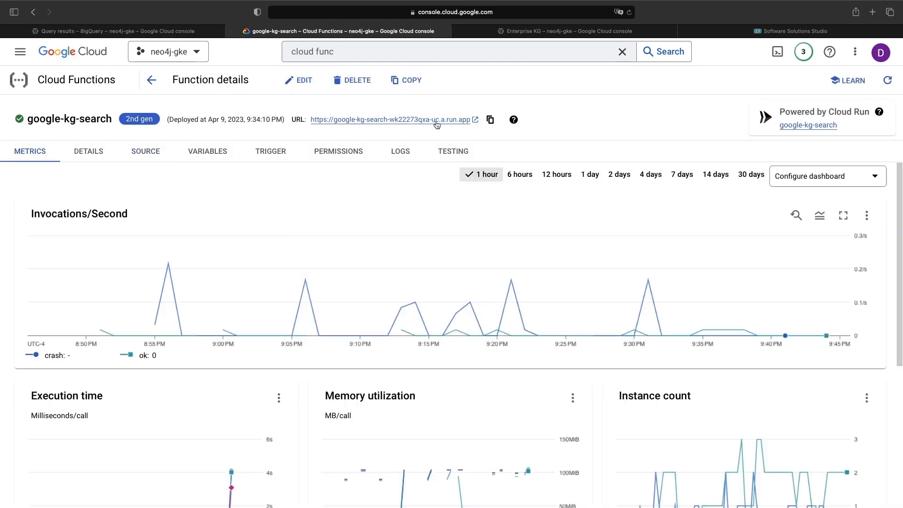
mouse_move(488, 120)
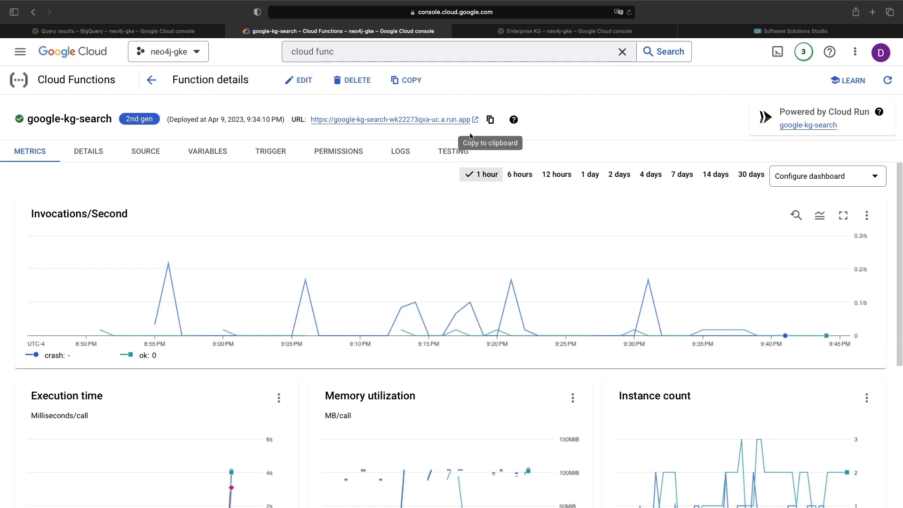
click(103, 30)
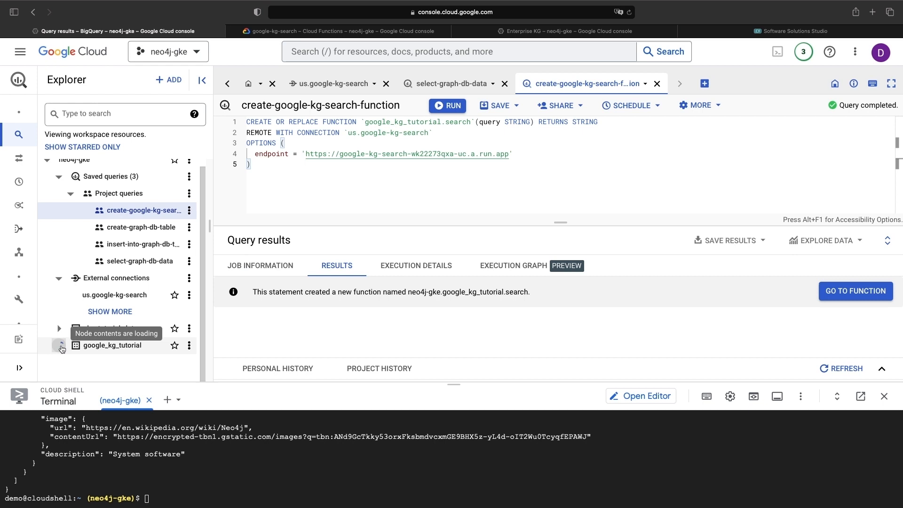
Run the create-graph-db-table saved query to create the graph_databases table
click(702, 84)
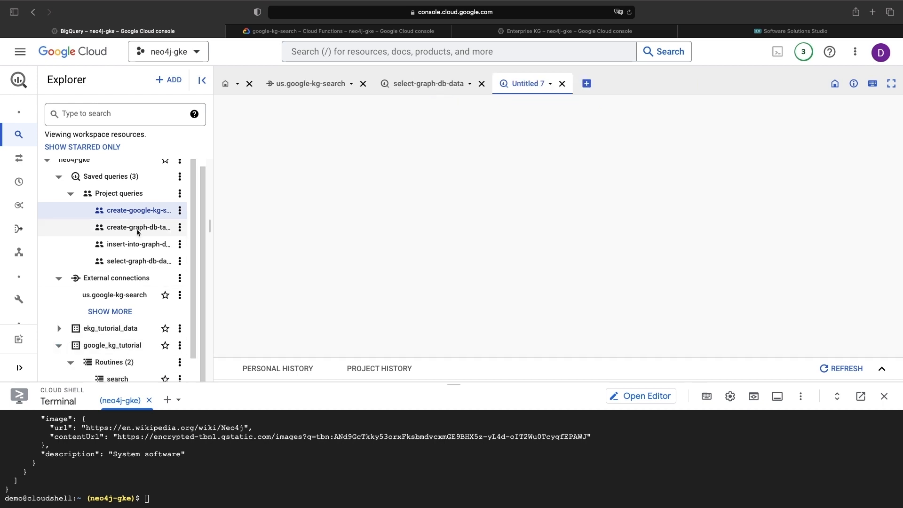
double_click(138, 226)
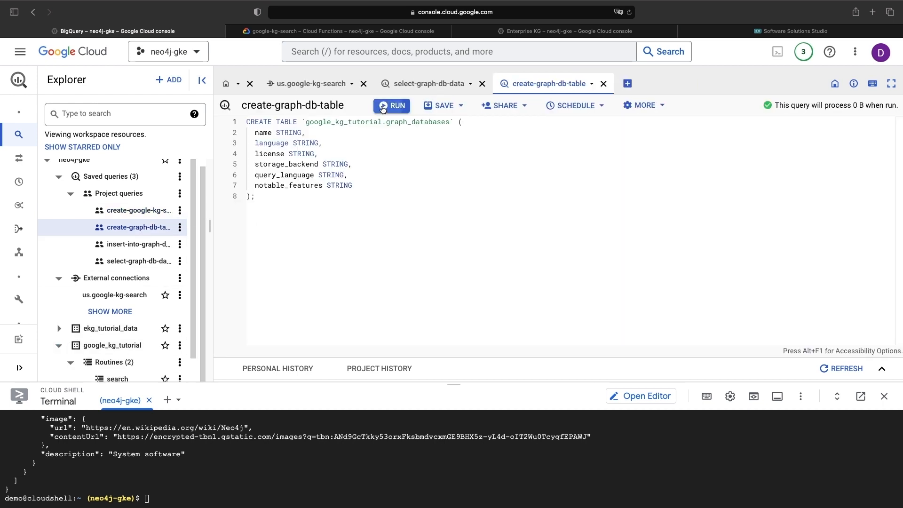
click(392, 105)
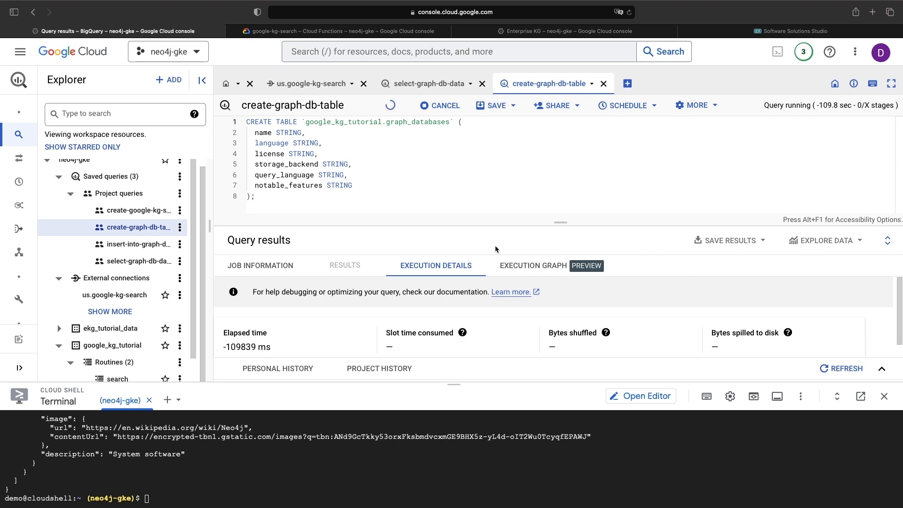
Run insert-into-graph-db-table to add the six graph database rows
click(138, 244)
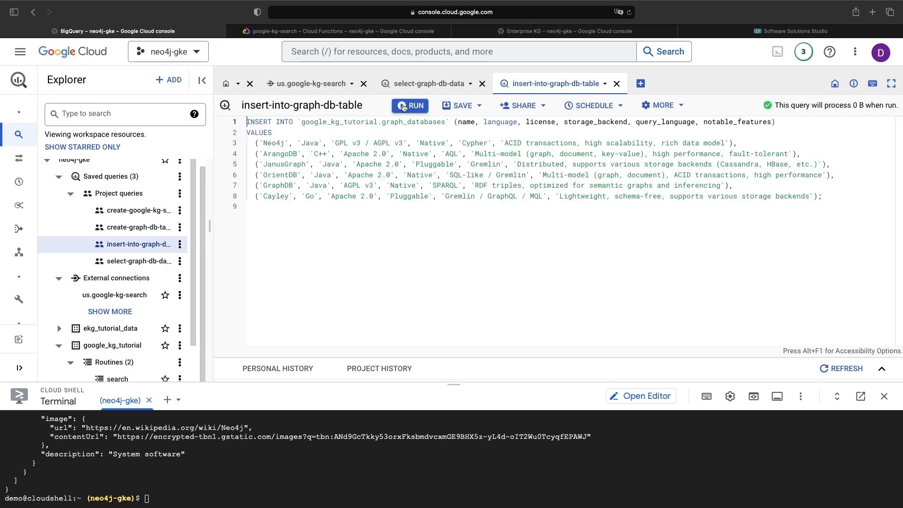
click(409, 105)
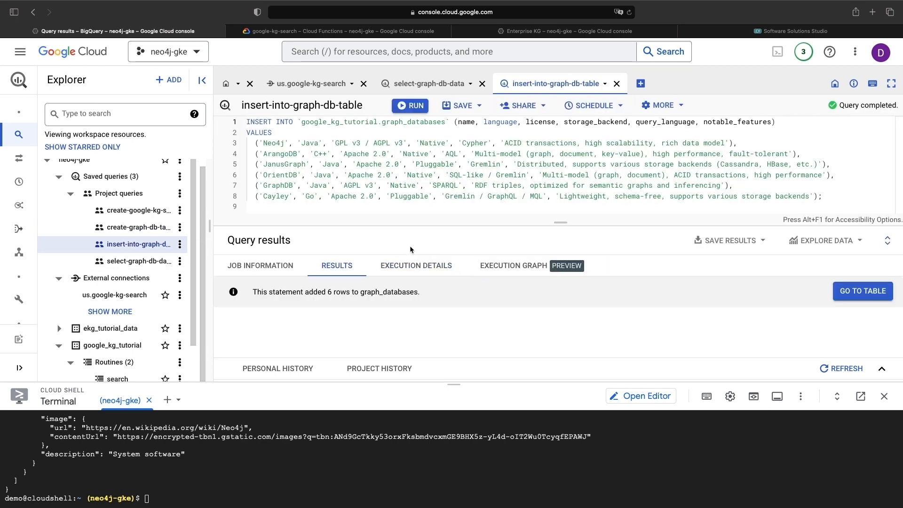
click(426, 84)
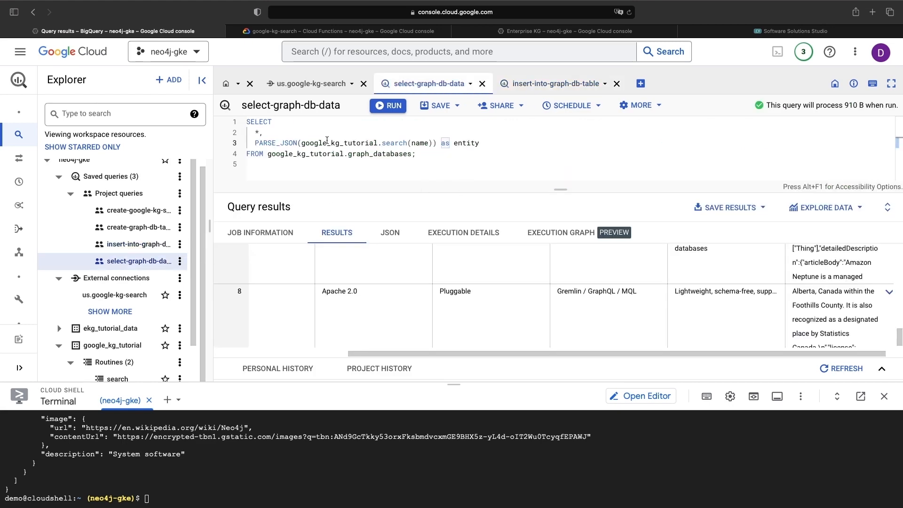
Enlarge the editor and review the SELECT using PARSE_JSON(google_kg_tutorial.search(name))
drag(301, 143, 435, 143)
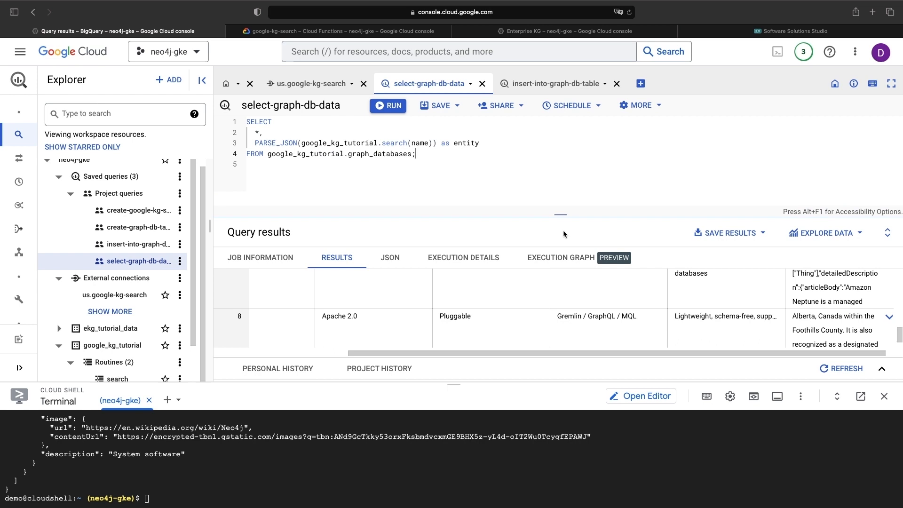
double_click(338, 154)
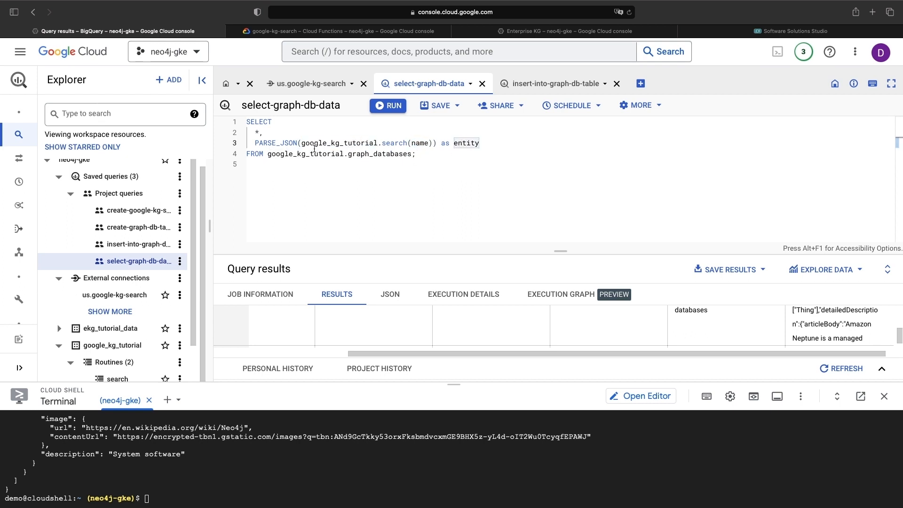
double_click(275, 143)
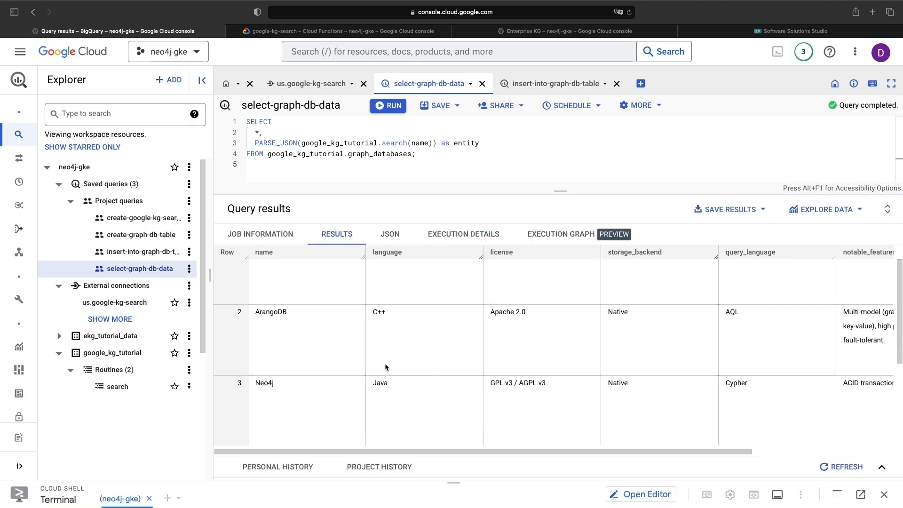
scroll(down, 3)
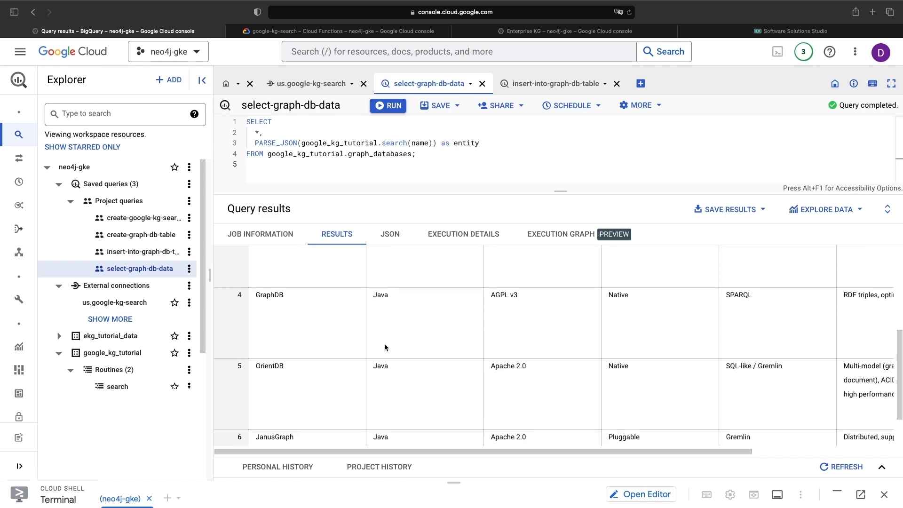
scroll(right, 3)
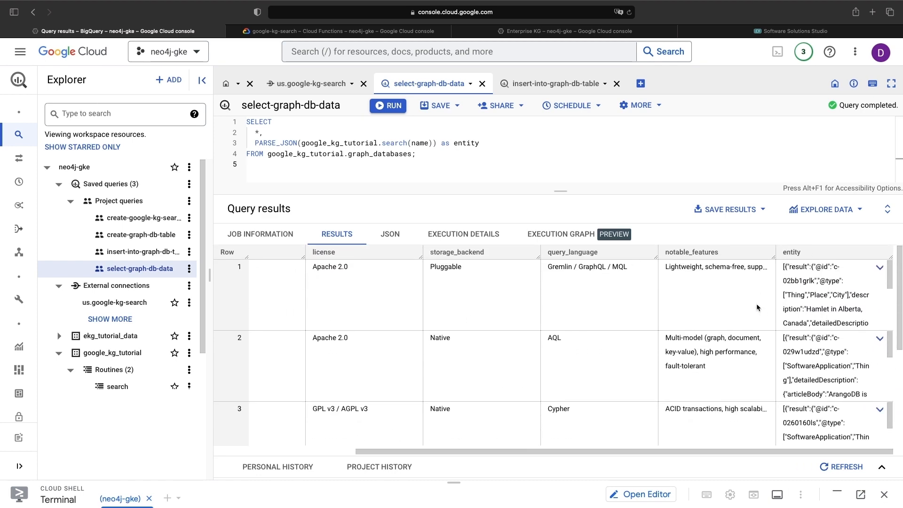
scroll(down, 3)
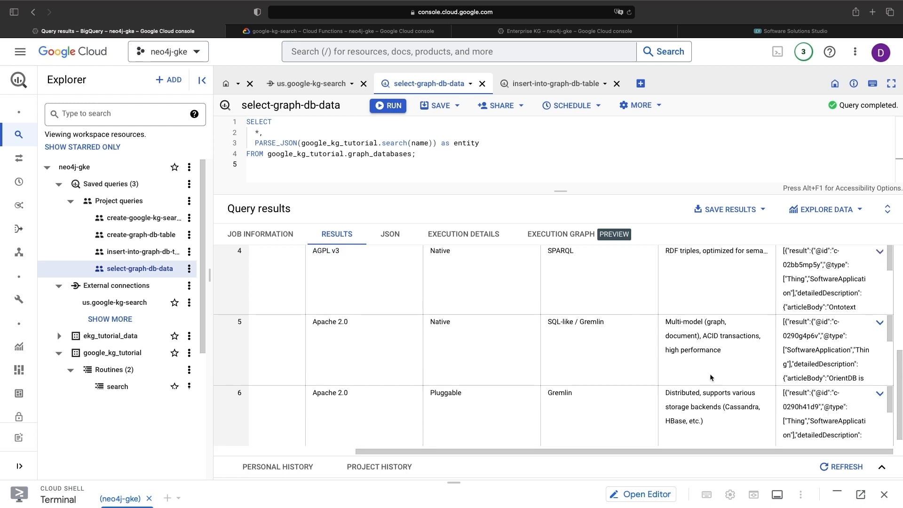
scroll(left, 3)
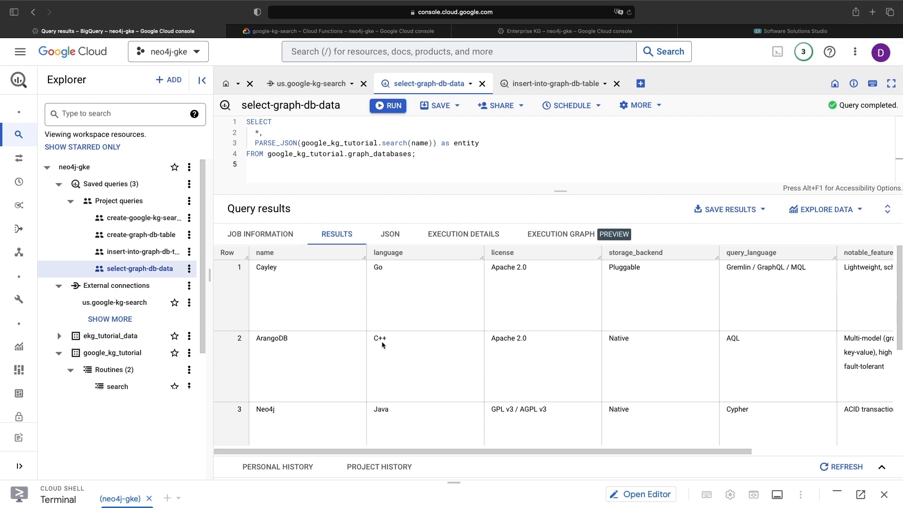
scroll(right, 3)
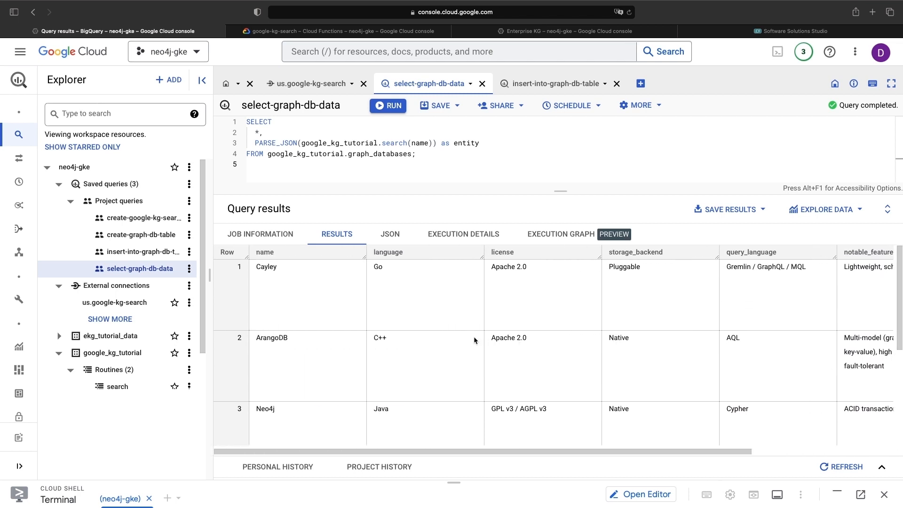
scroll(down, 3)
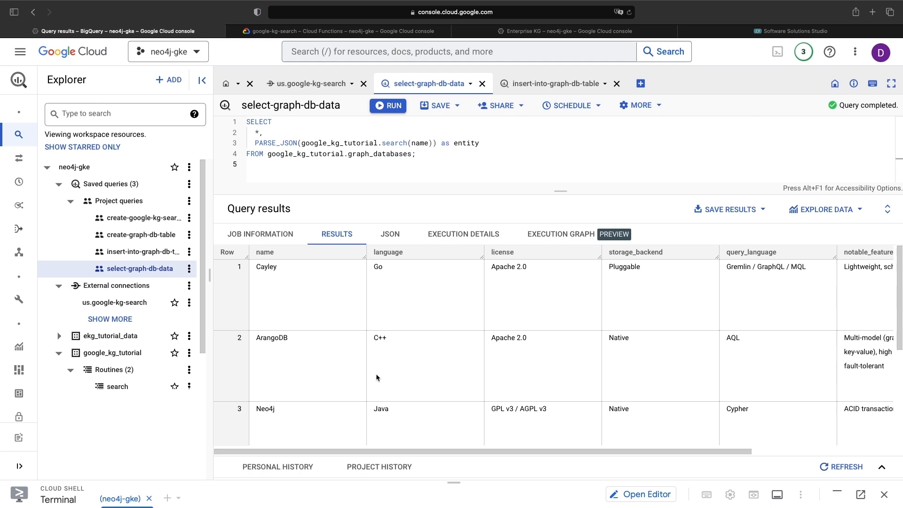
mouse_move(307, 321)
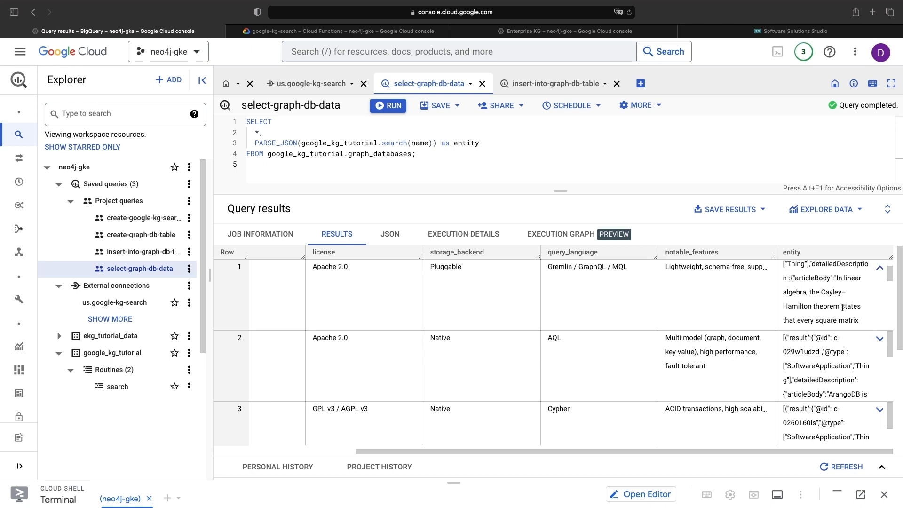
scroll(down, 3)
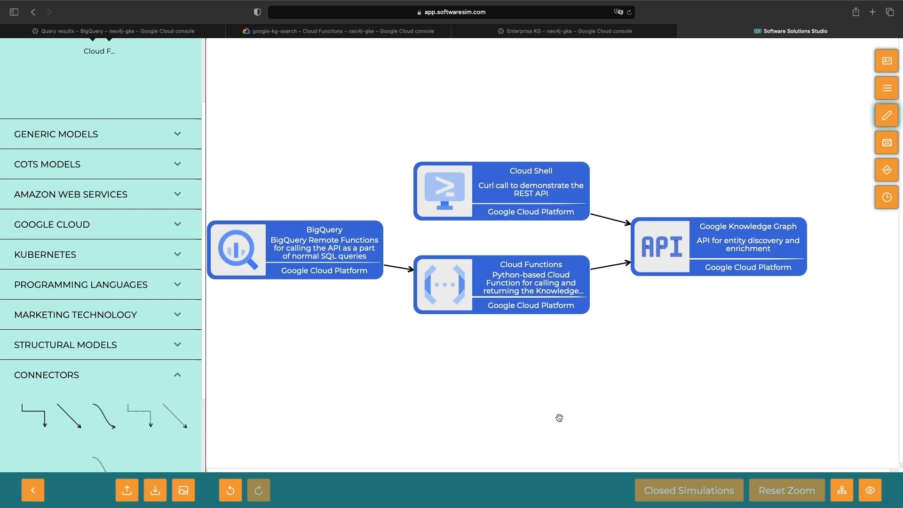
mouse_move(288, 242)
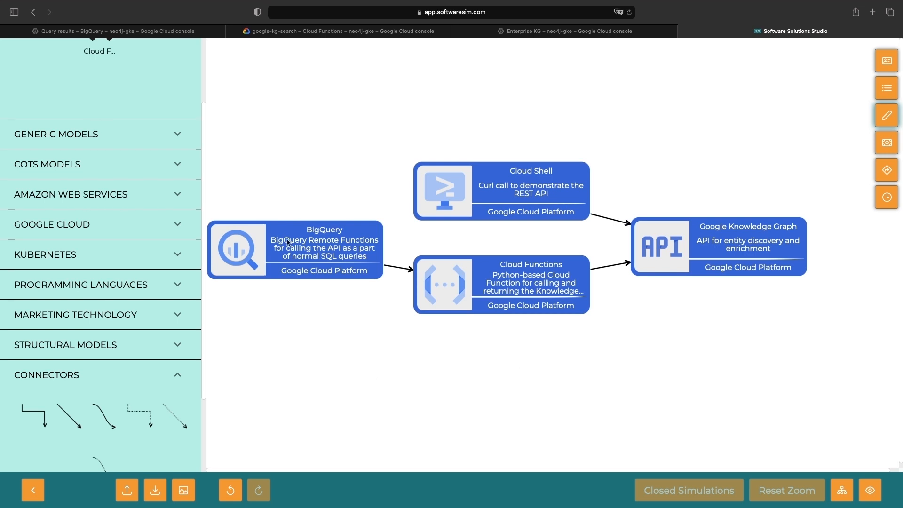